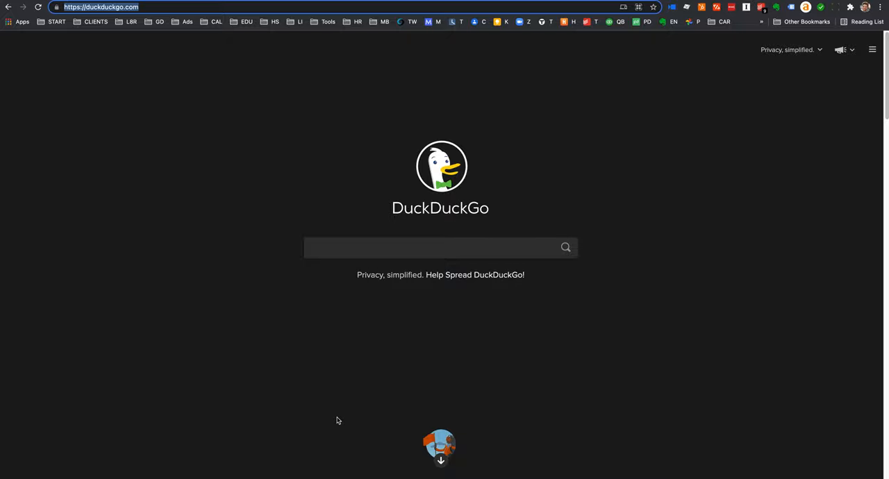
Go to musicblocks.sugarlabs.org from the Chrome address bar
text(musicblocks.sugarlabs.org)
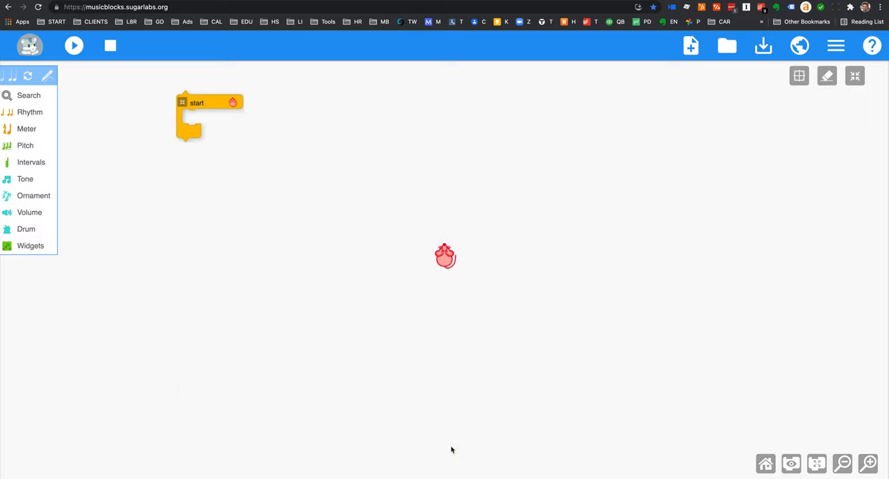
Drag a pen up block from the Pen palette and snap it into the start block
click(28, 75)
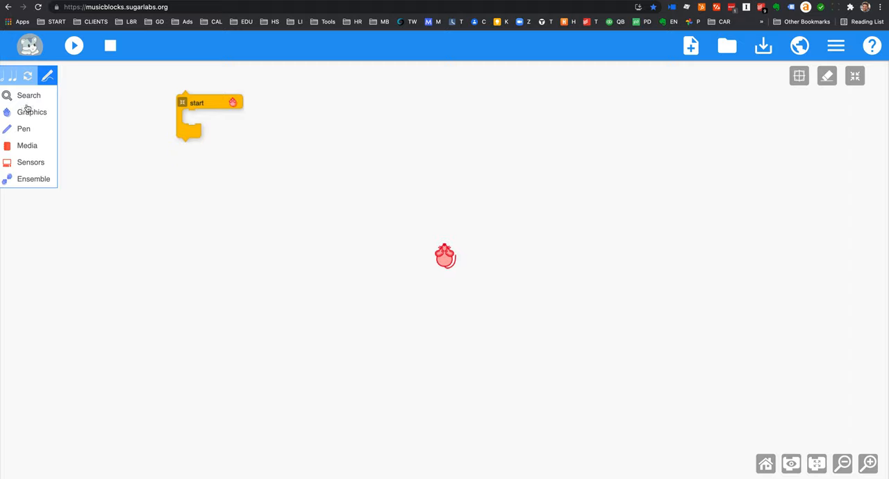
mouse_move(40, 115)
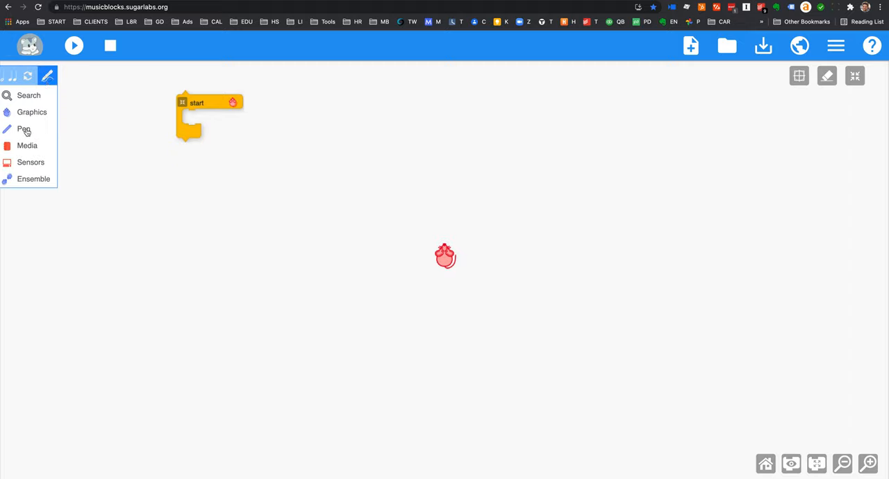
click(24, 129)
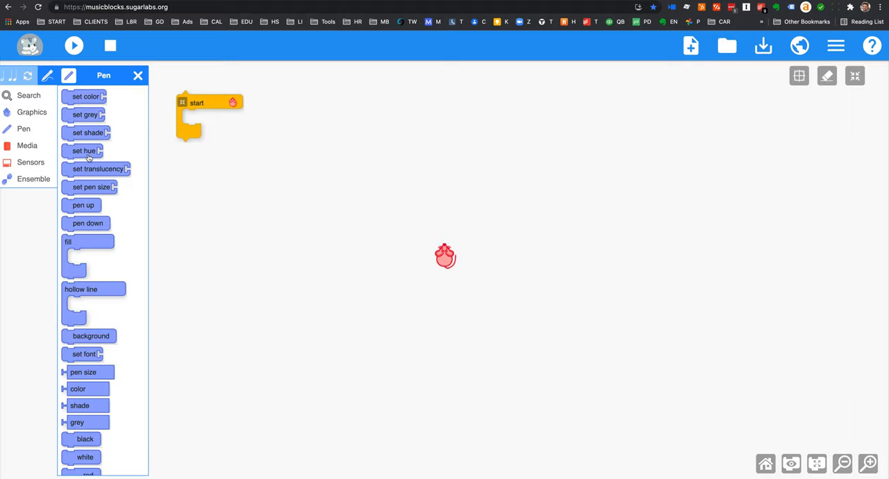
mouse_move(86, 208)
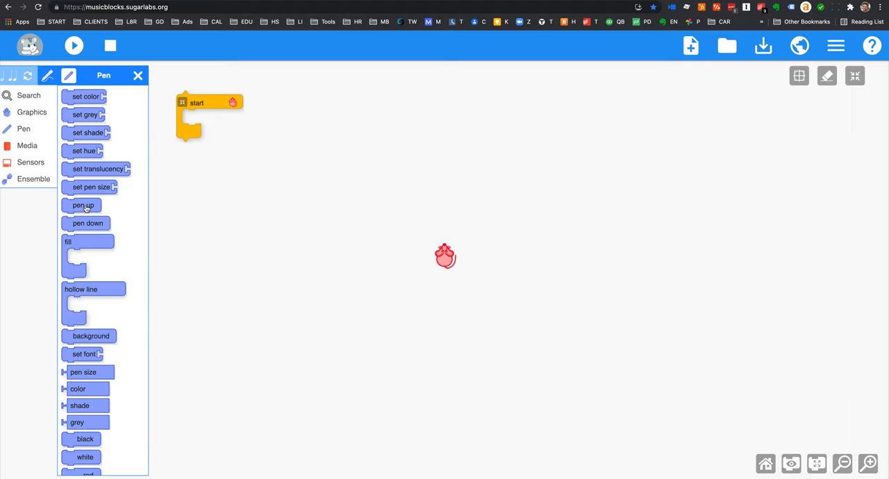
drag(83, 206, 272, 114)
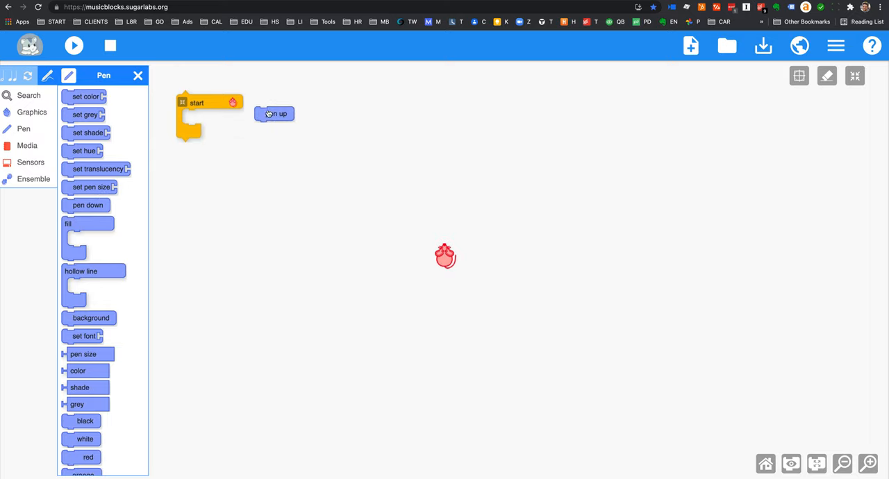
drag(274, 114, 203, 117)
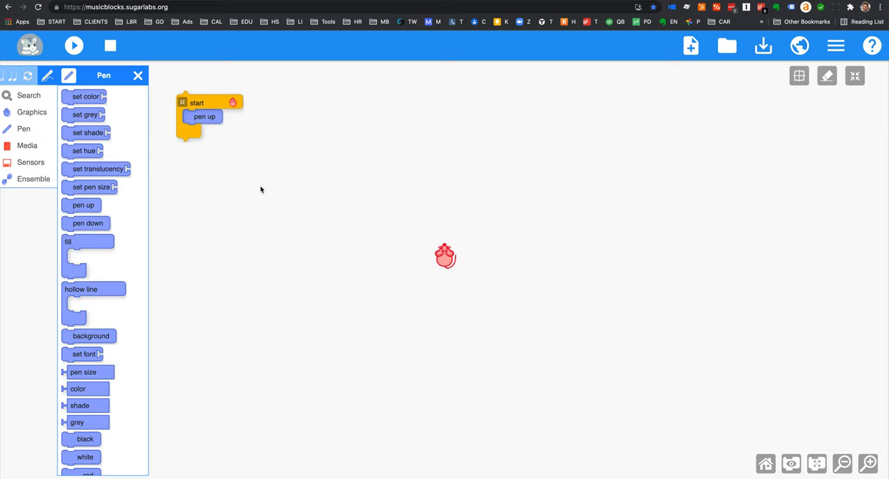
mouse_move(126, 140)
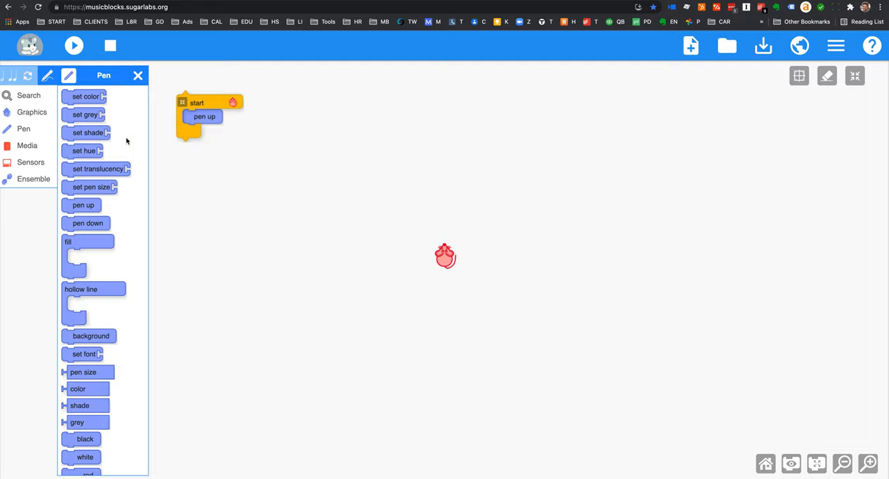
Attach a forever loop from the Flow palette beneath pen up in the start block
click(28, 75)
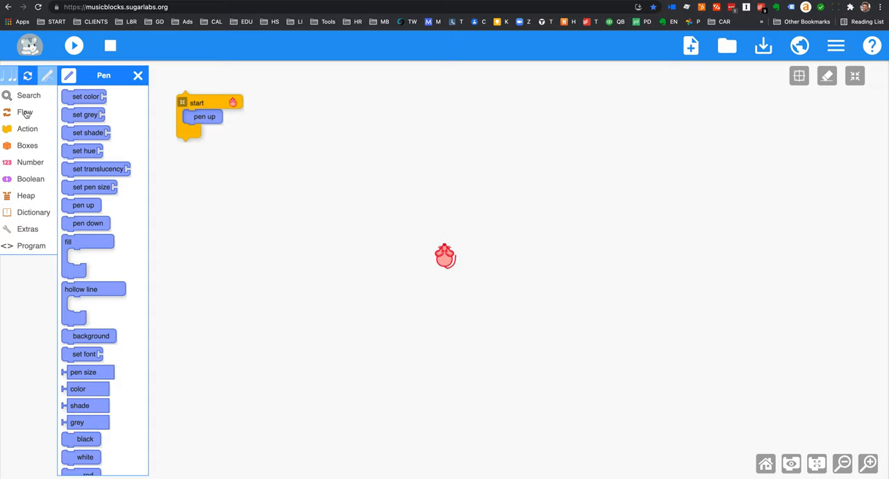
click(25, 111)
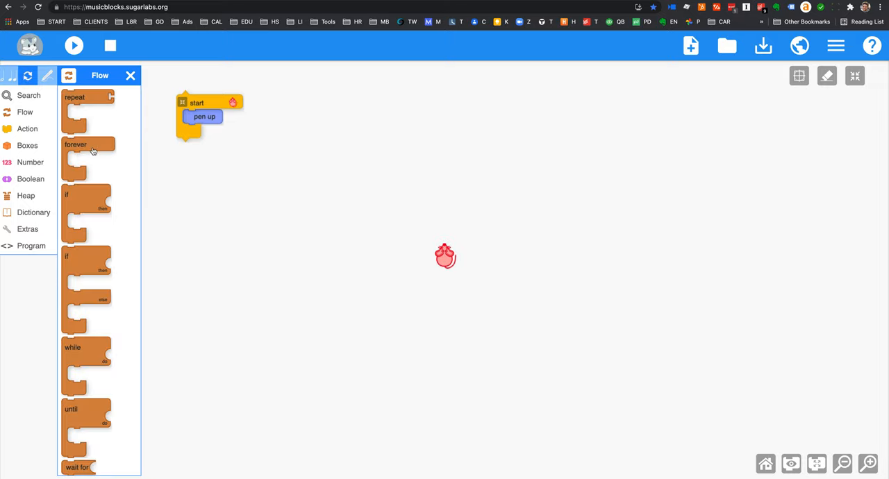
drag(89, 155, 266, 166)
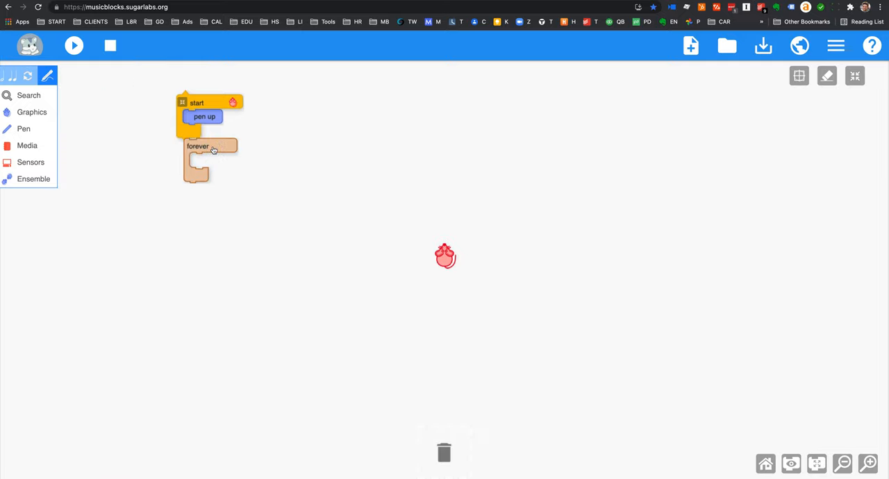
drag(211, 147, 206, 132)
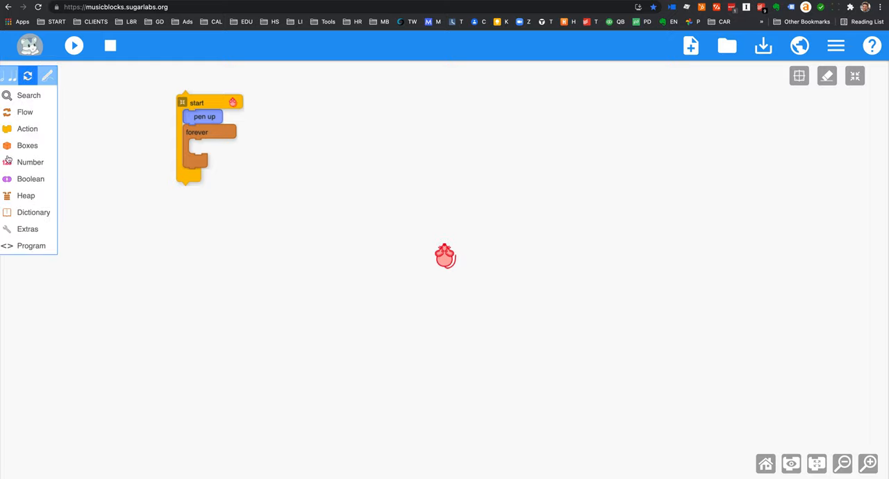
Plug a mouse button sensor block in as the if–else condition inside the forever loop
click(25, 112)
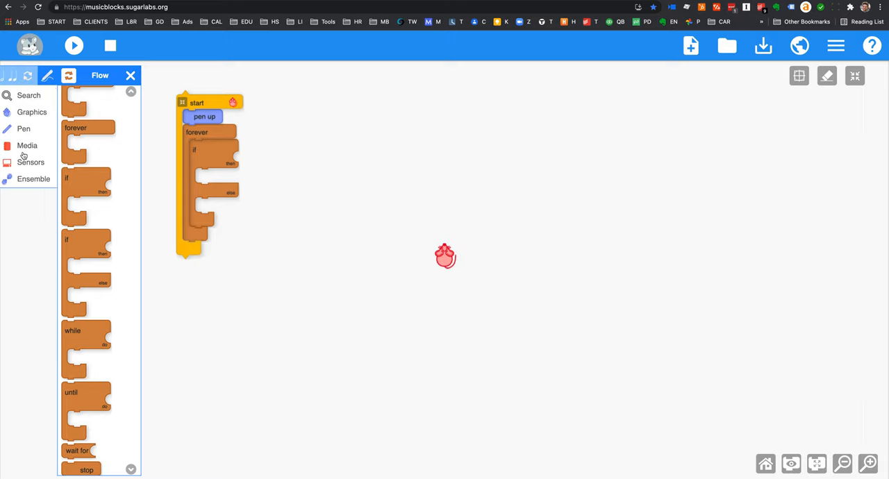
click(31, 161)
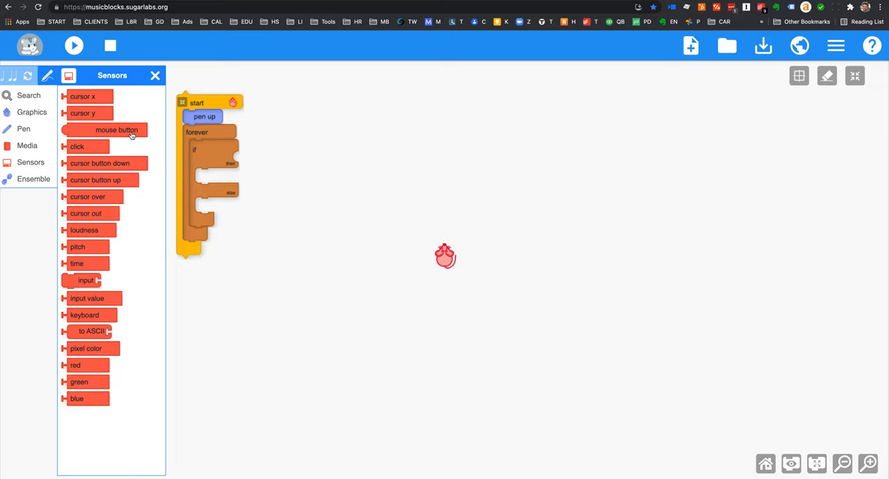
drag(117, 130, 372, 180)
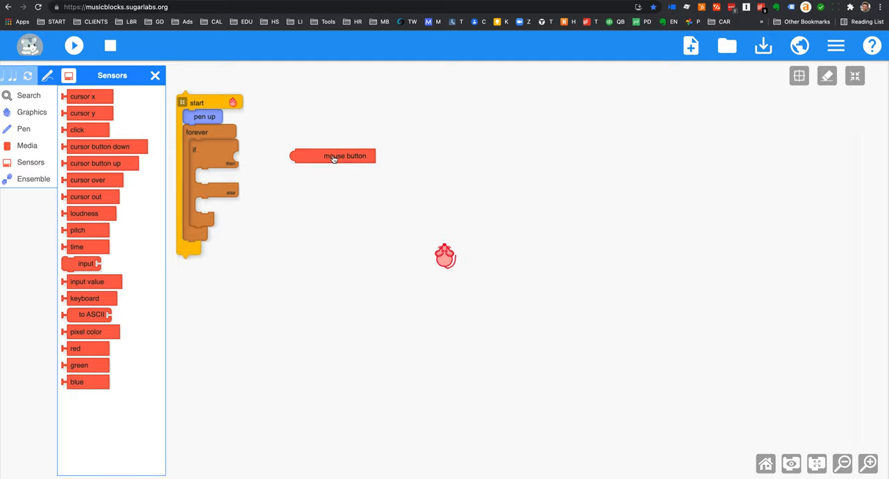
drag(332, 156, 300, 157)
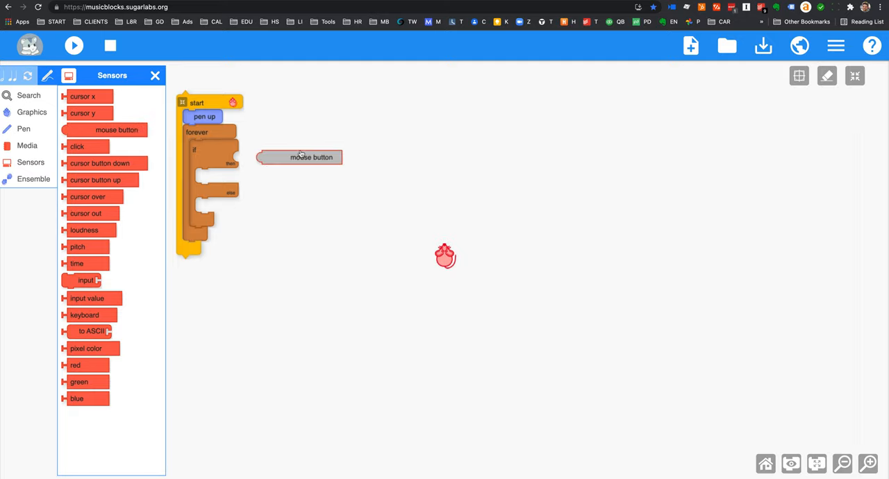
drag(300, 157, 292, 158)
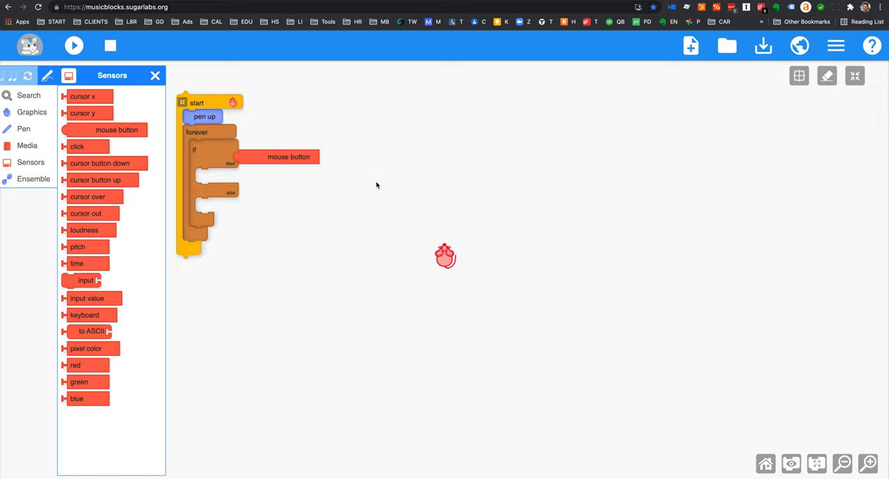
mouse_move(126, 161)
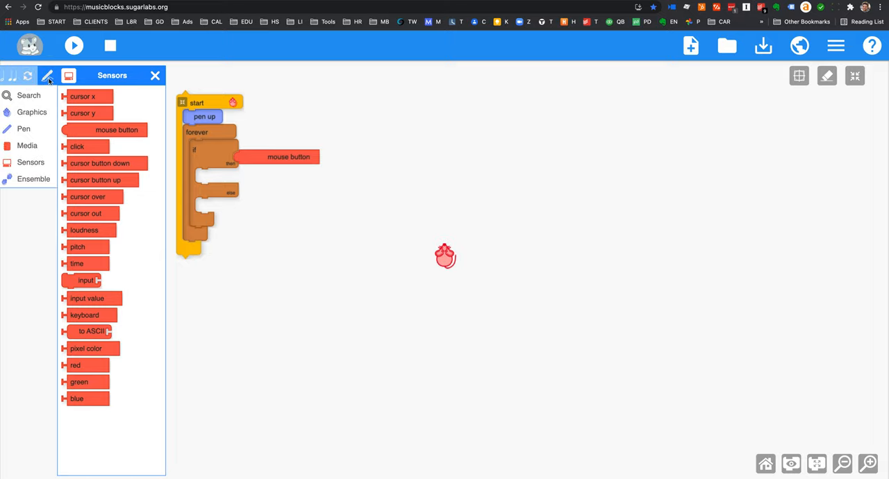
Place a pen down block in the if's then branch from the Pen palette
click(24, 129)
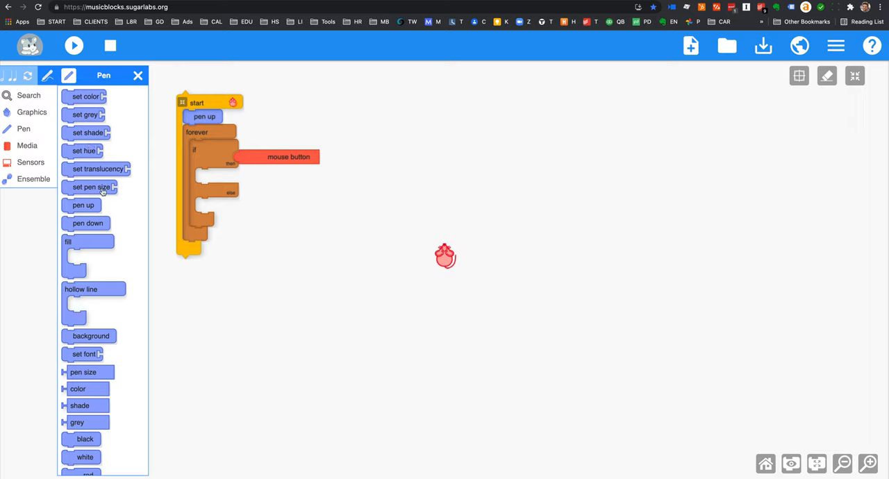
drag(86, 222, 241, 179)
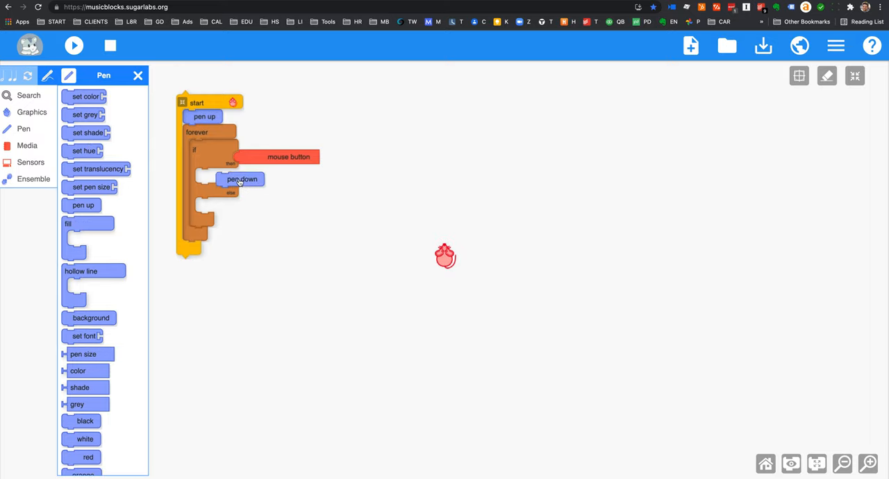
drag(241, 180, 226, 178)
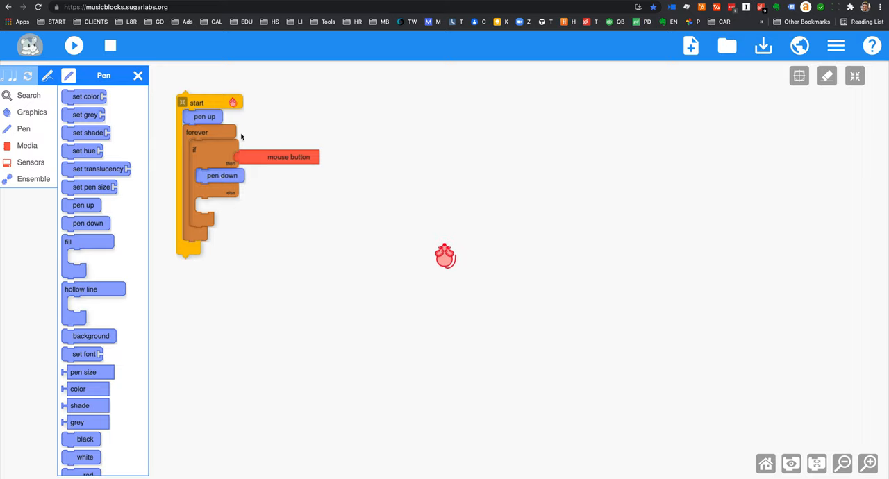
mouse_move(284, 256)
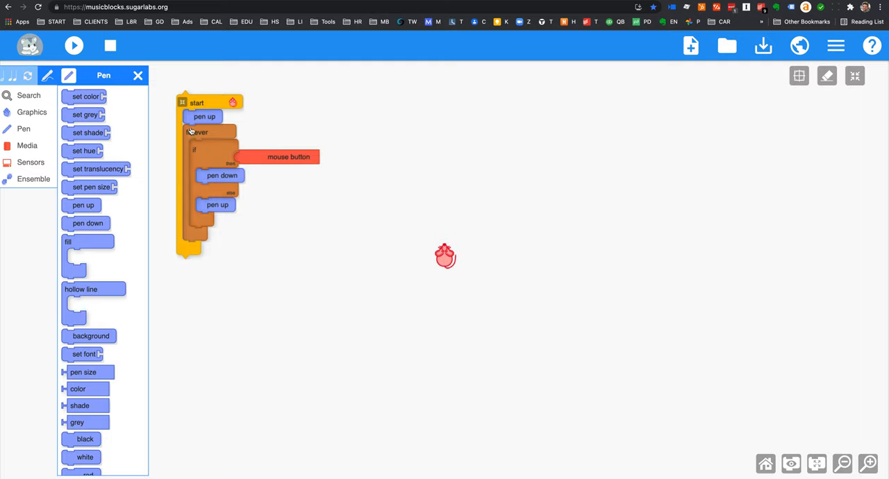
Close the Pen palette, run the program once with Play, then stop it
click(110, 44)
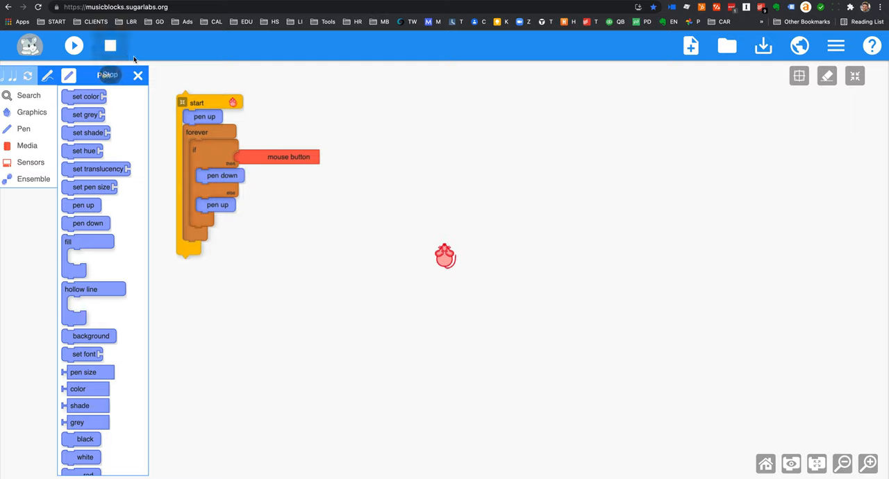
click(138, 77)
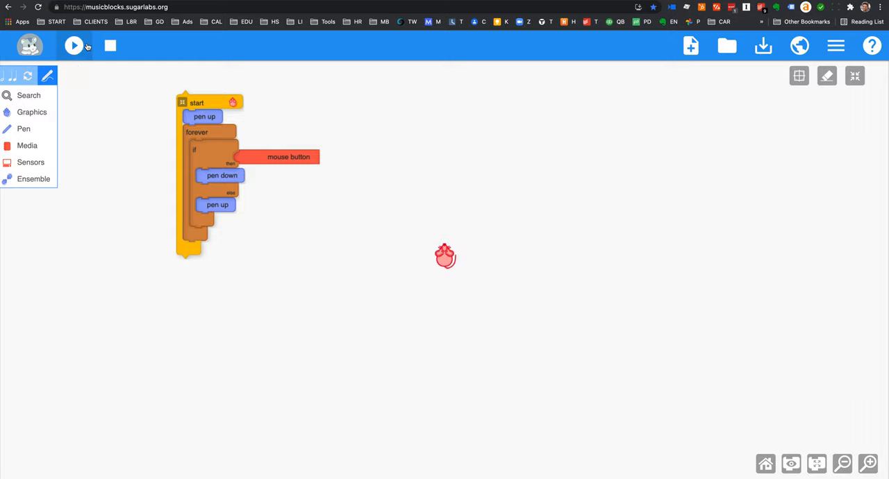
click(73, 46)
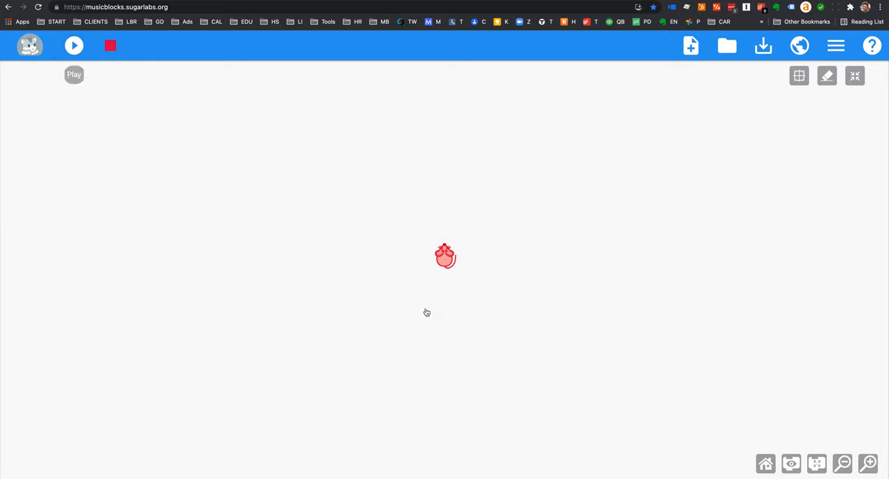
click(74, 45)
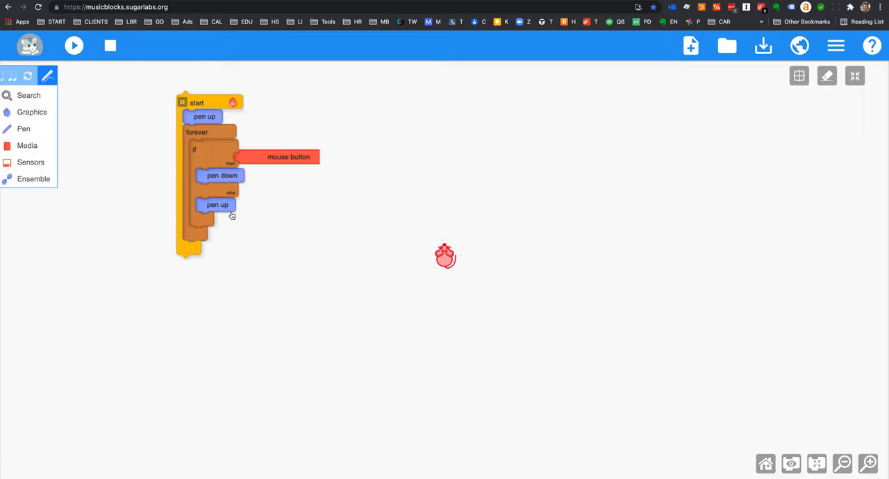
mouse_move(72, 128)
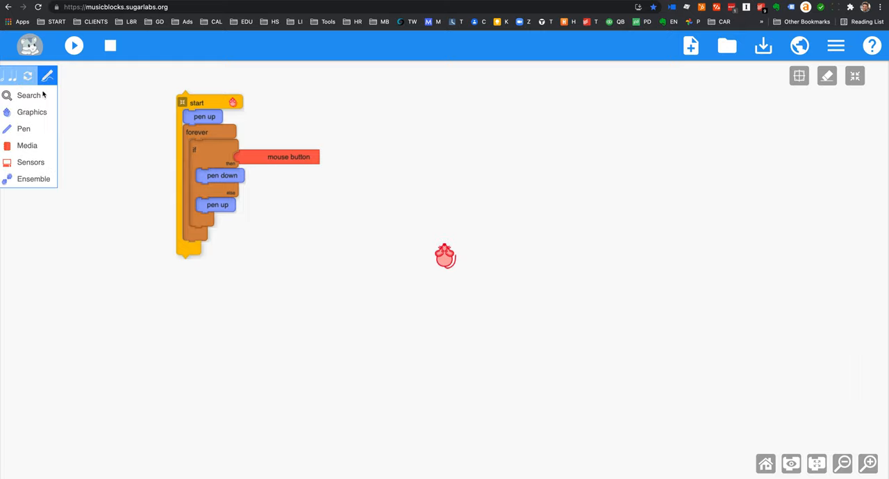
Place a set xy block from Graphics and feed it cursor x and cursor y from Sensors
click(32, 111)
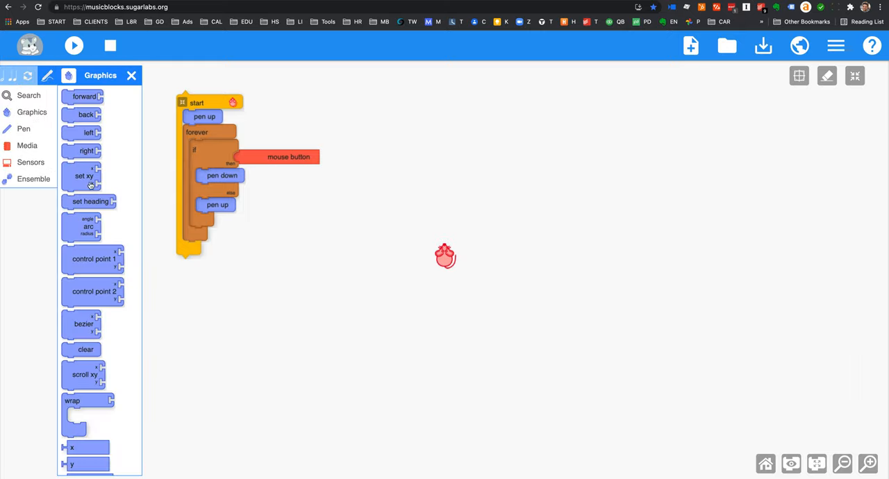
drag(84, 175, 424, 119)
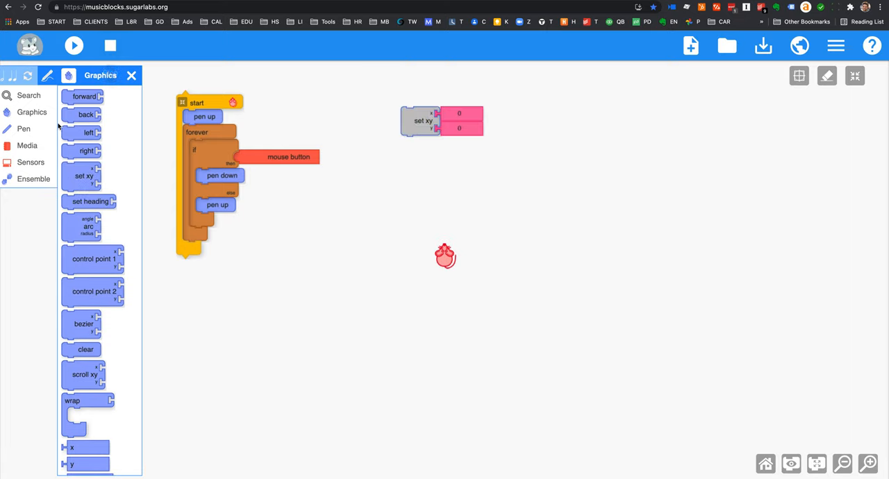
click(30, 161)
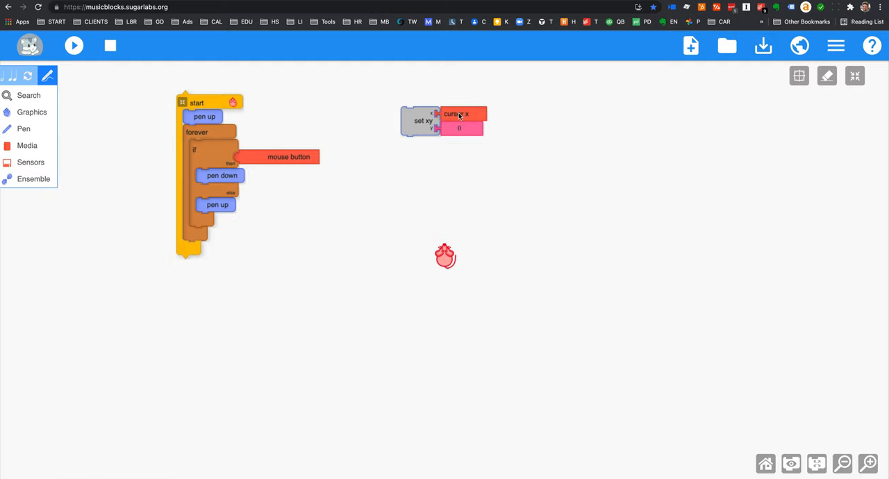
mouse_move(759, 327)
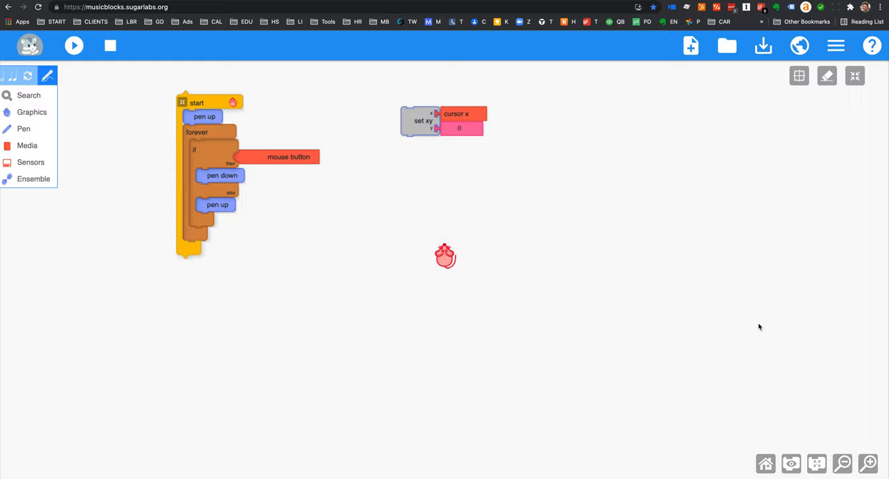
mouse_move(386, 283)
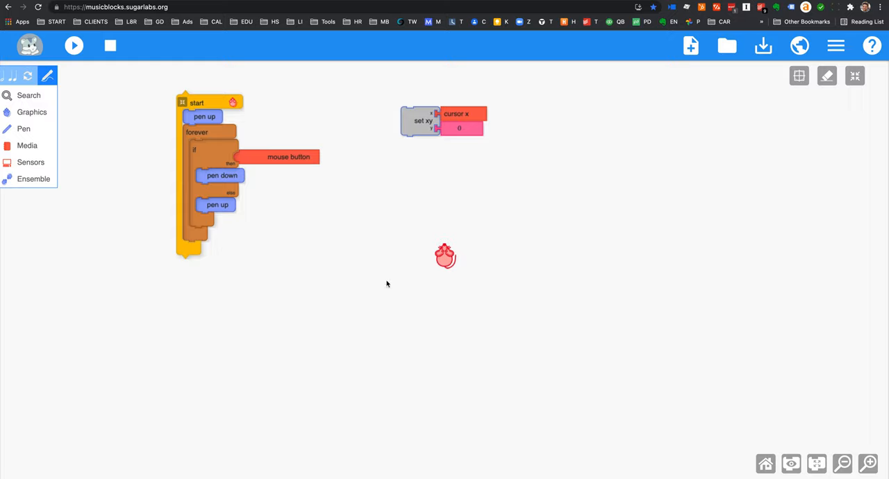
mouse_move(133, 114)
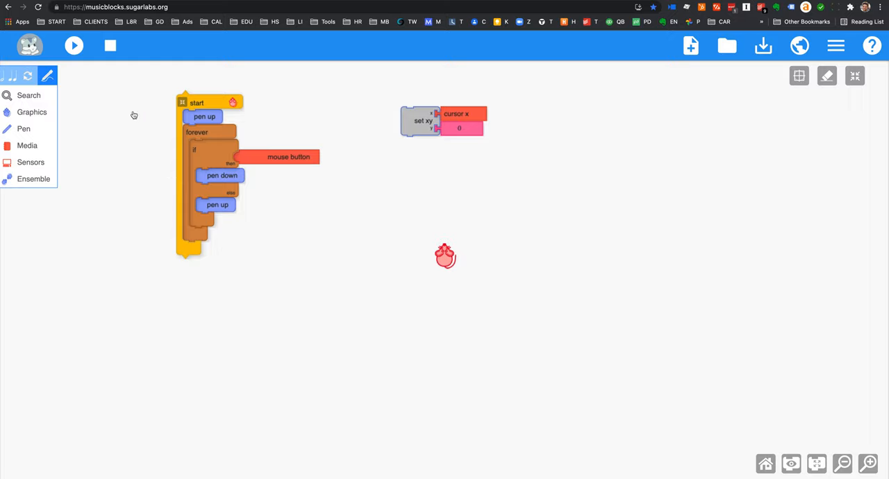
click(31, 161)
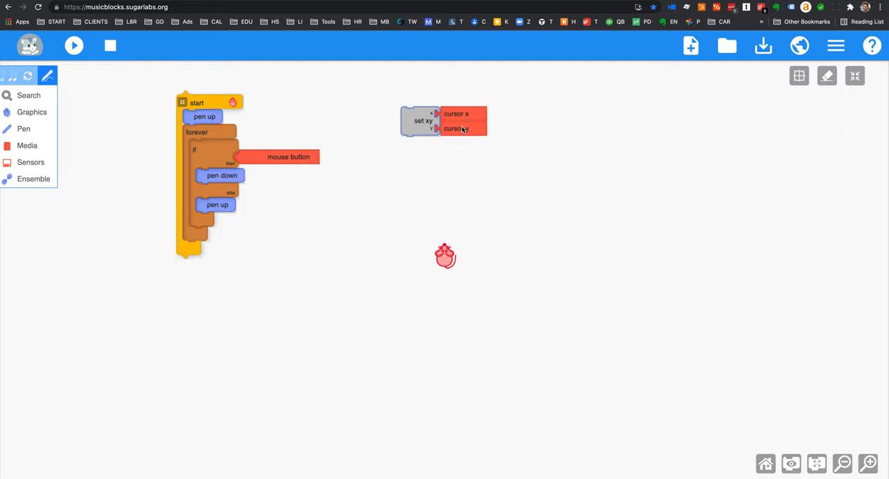
mouse_move(443, 114)
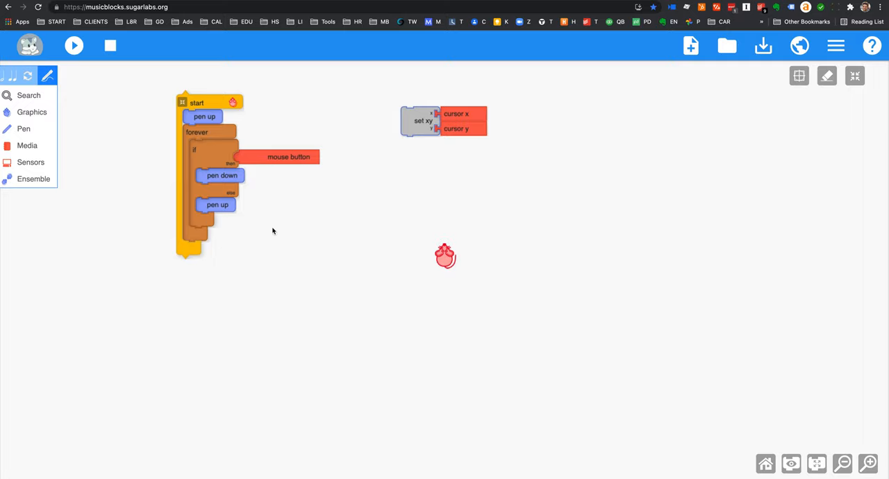
Snap set xy into the top of the forever loop, run it, and paint a curved purple line
drag(422, 120, 361, 158)
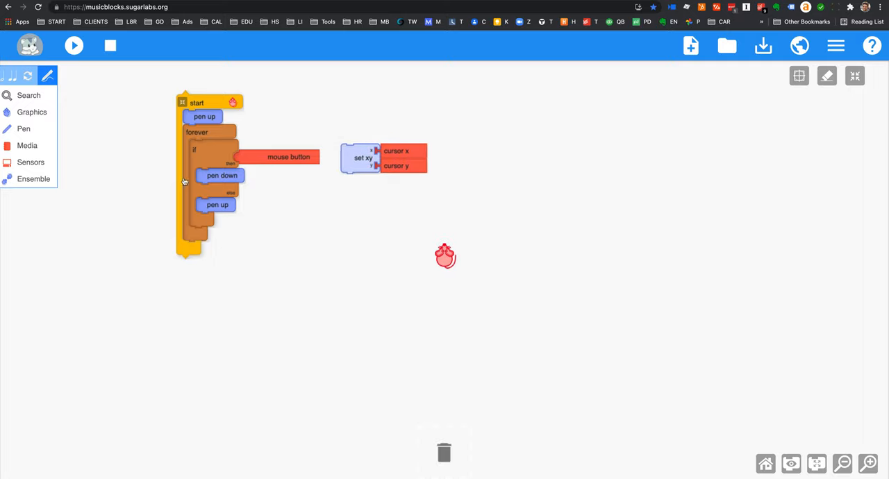
drag(384, 158, 212, 166)
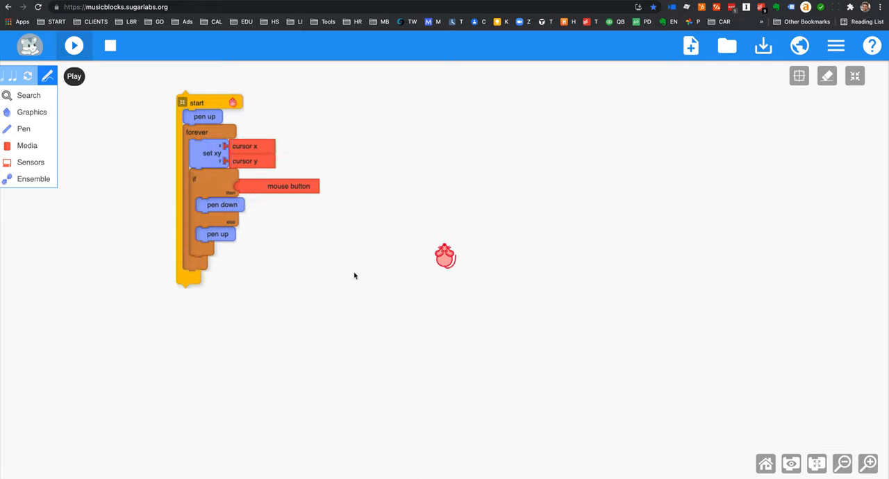
click(73, 44)
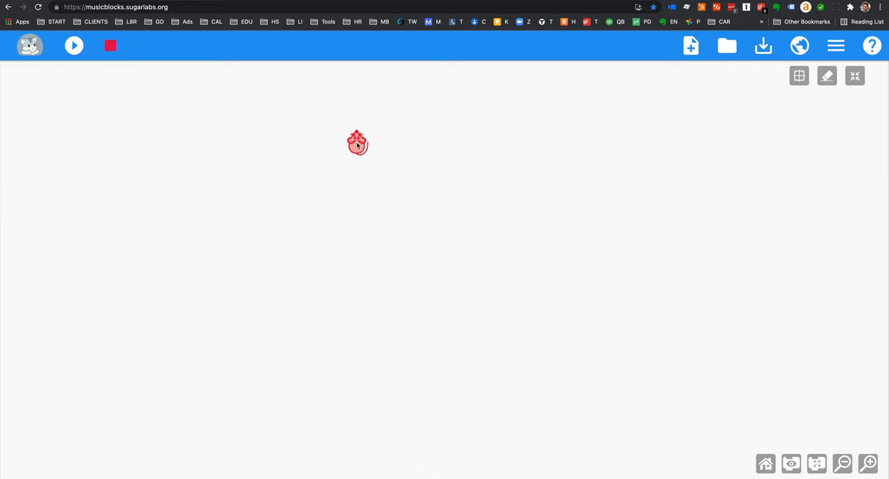
drag(358, 144, 239, 256)
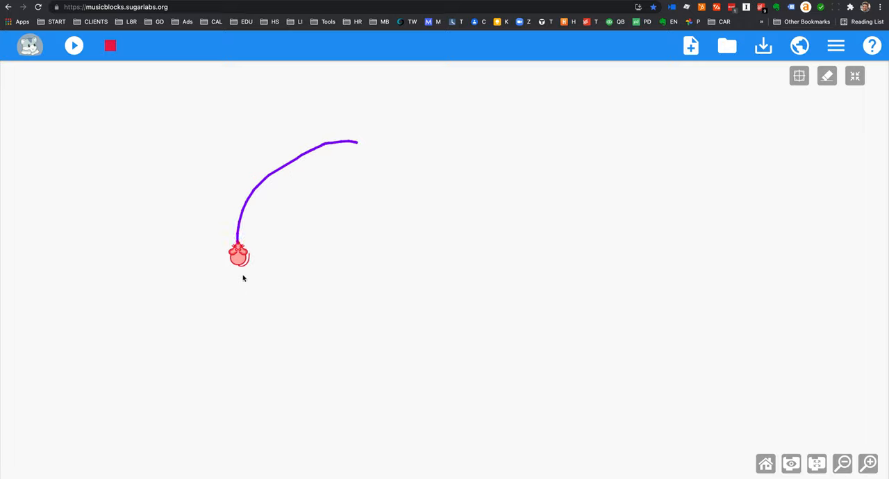